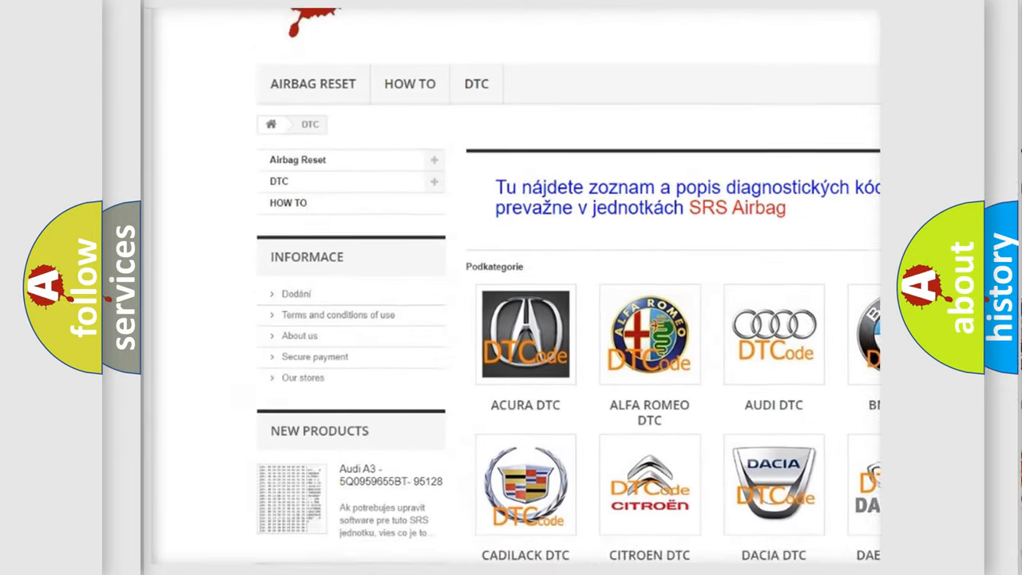
scroll("down", 3)
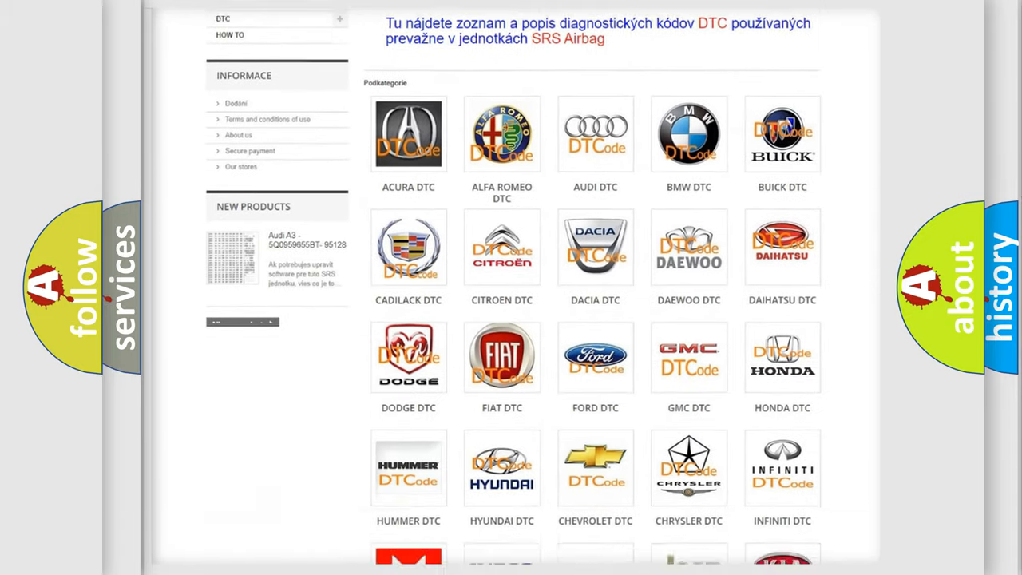
scroll("down", 3)
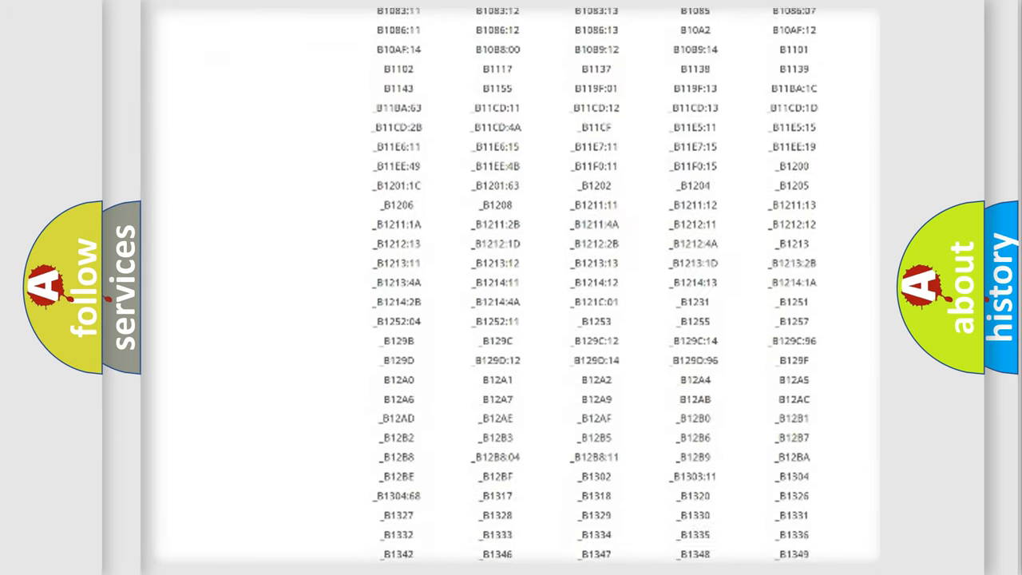
scroll("down", 3)
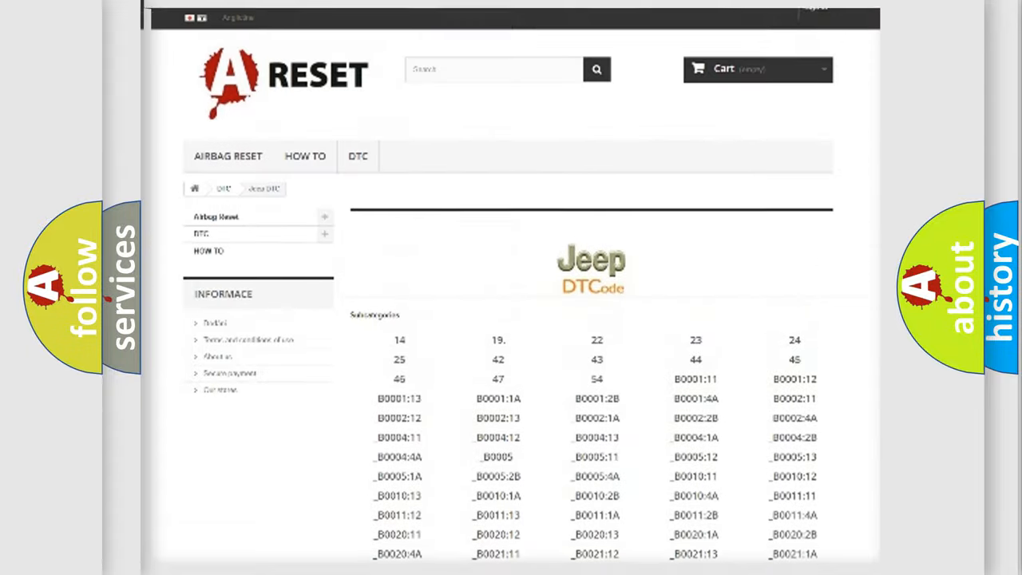
scroll("up", 3)
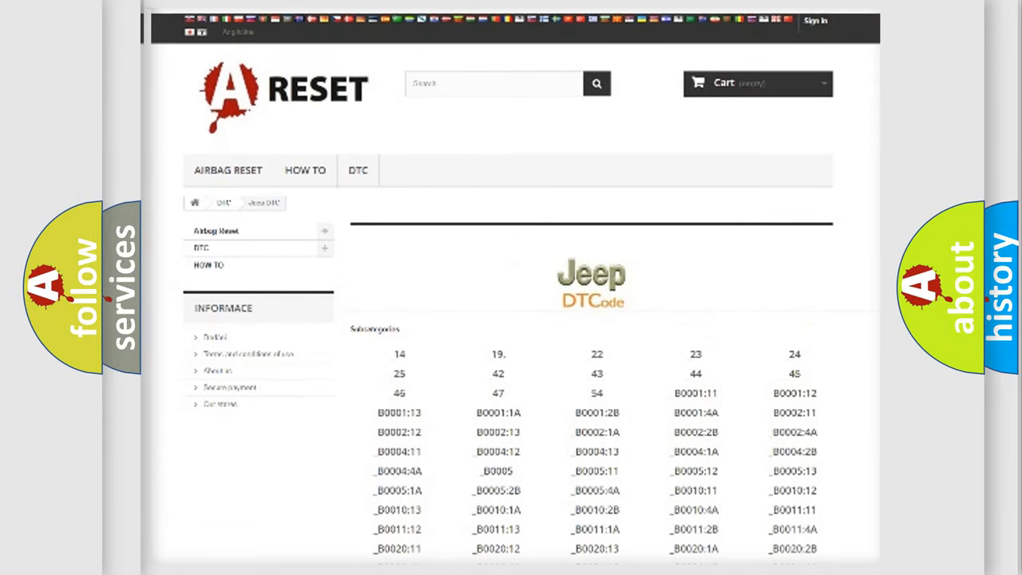